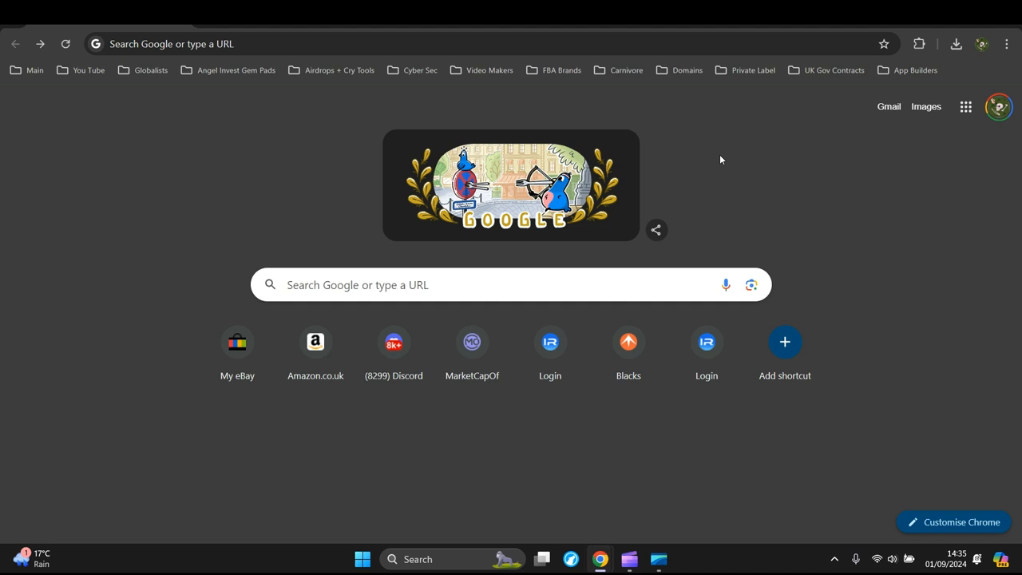
{"action": "mouse_move", "coordinate": [739, 152]}
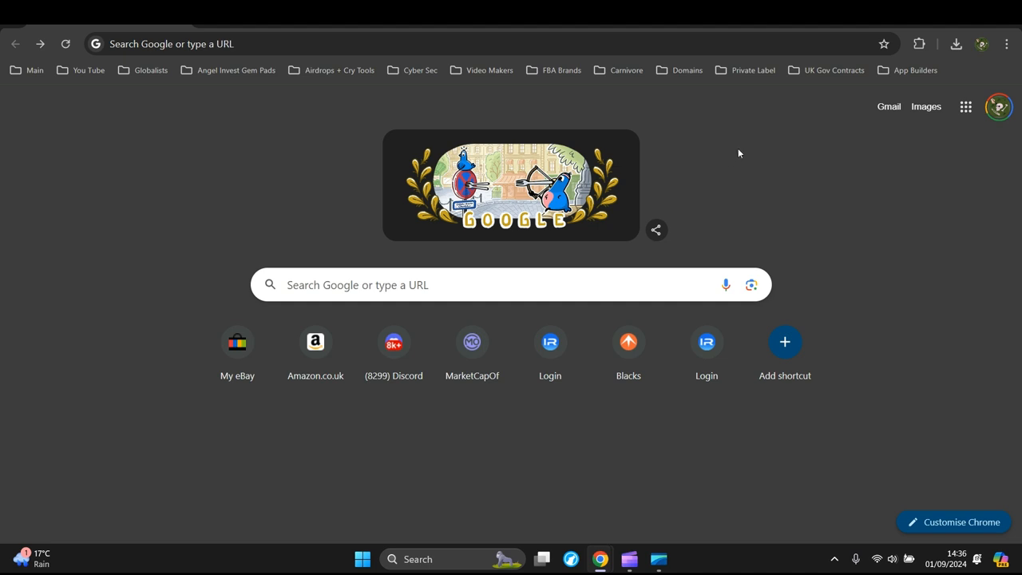
{"action": "mouse_move", "coordinate": [738, 161]}
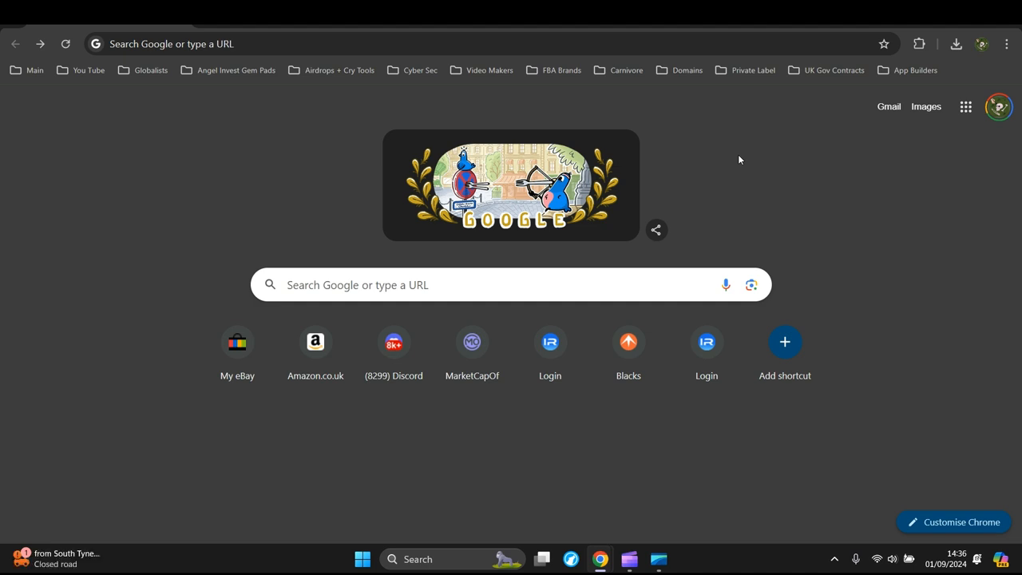
{"action": "mouse_move", "coordinate": [726, 150]}
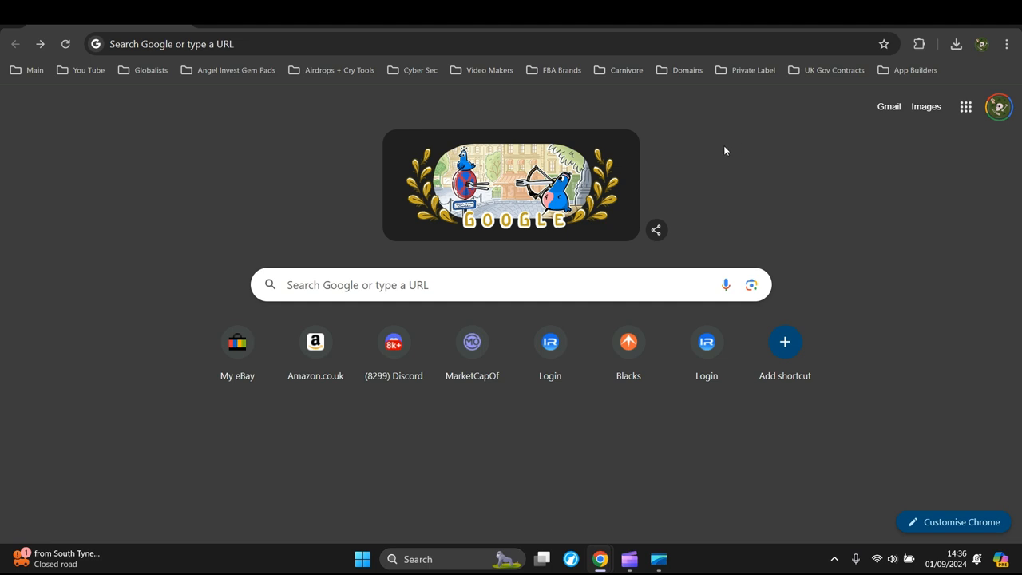
{"action": "mouse_move", "coordinate": [733, 147]}
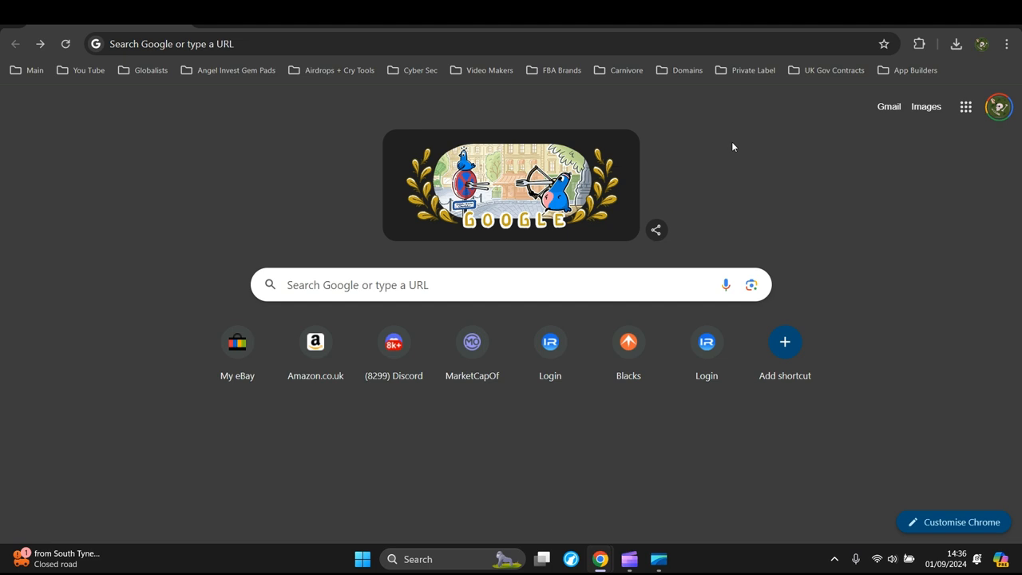
{"action": "mouse_move", "coordinate": [726, 149]}
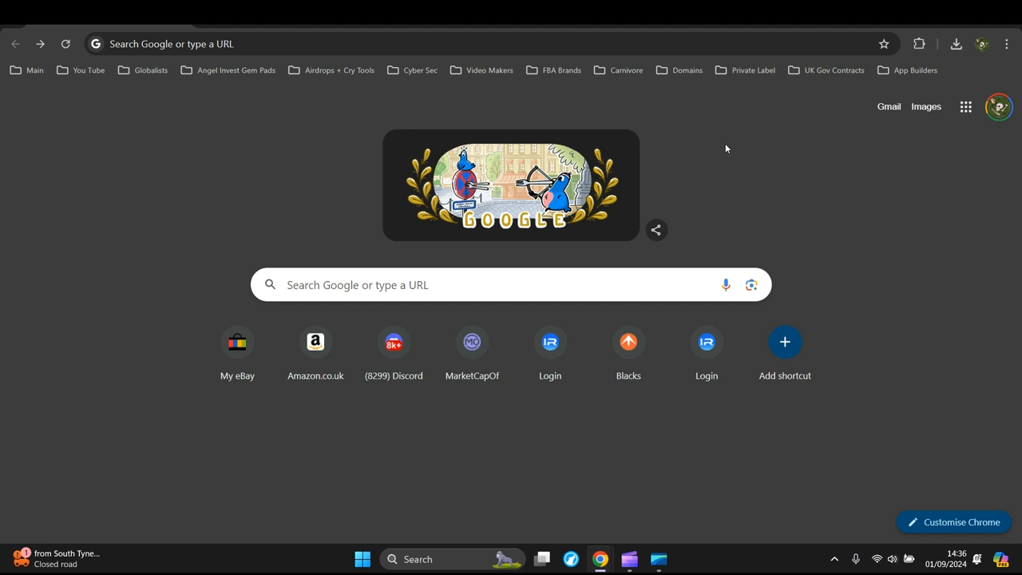
{"action": "mouse_move", "coordinate": [756, 164]}
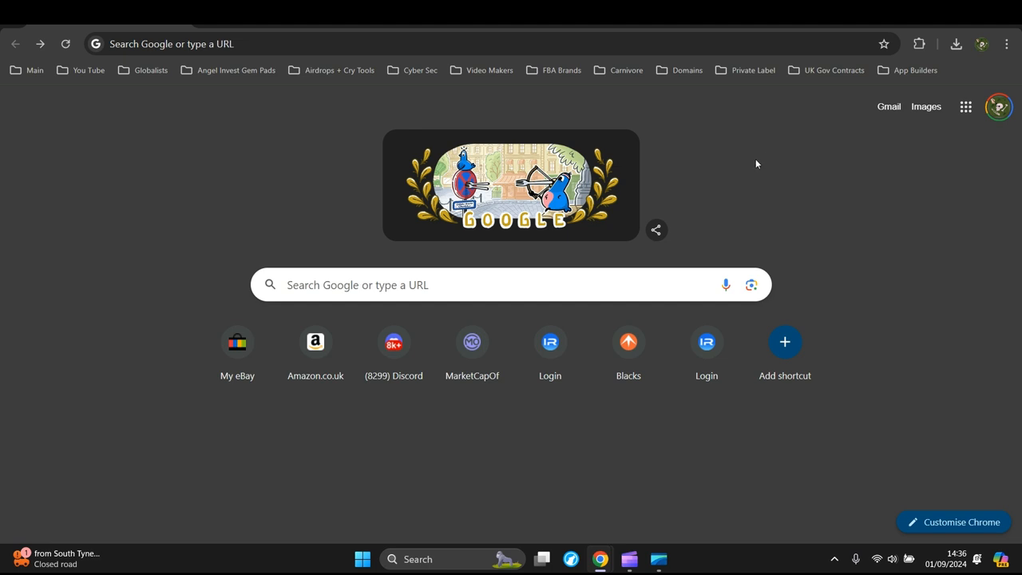
{"action": "mouse_move", "coordinate": [757, 161]}
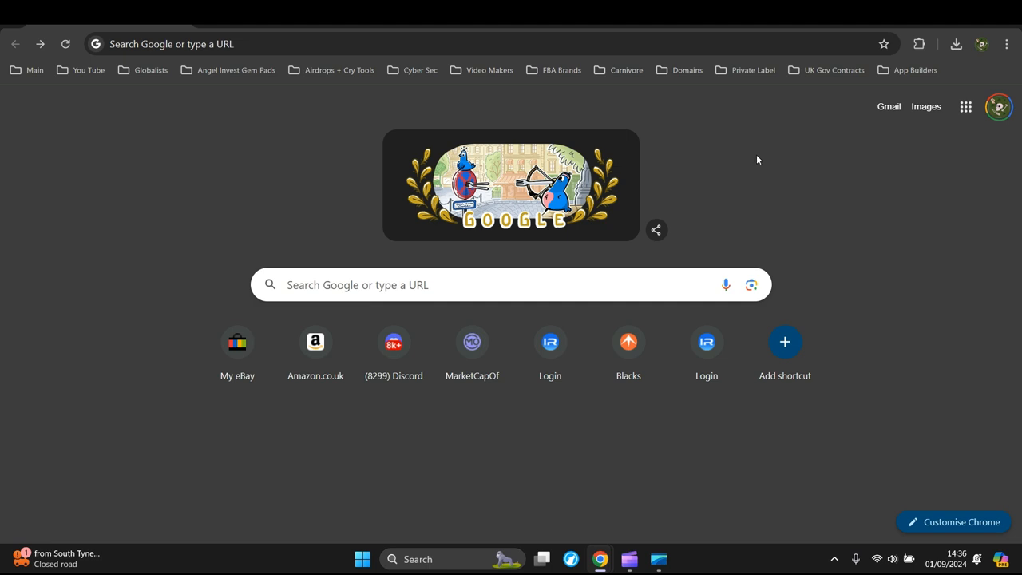
{"action": "mouse_move", "coordinate": [969, 82]}
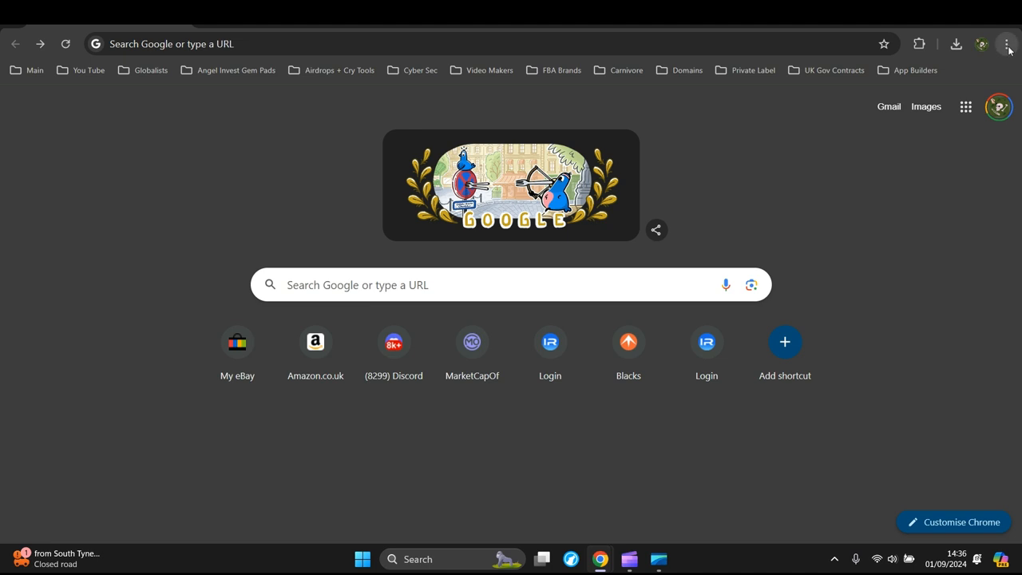
- Open Chrome's History page through the main menu's History submenu
{"action": "left_click", "coordinate": [1006, 44]}
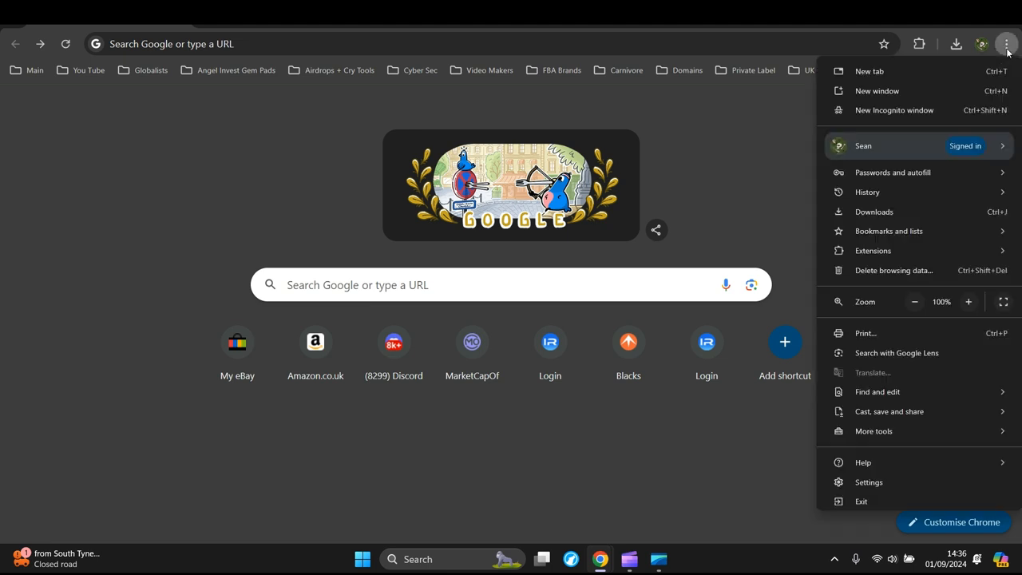
{"action": "mouse_move", "coordinate": [928, 342]}
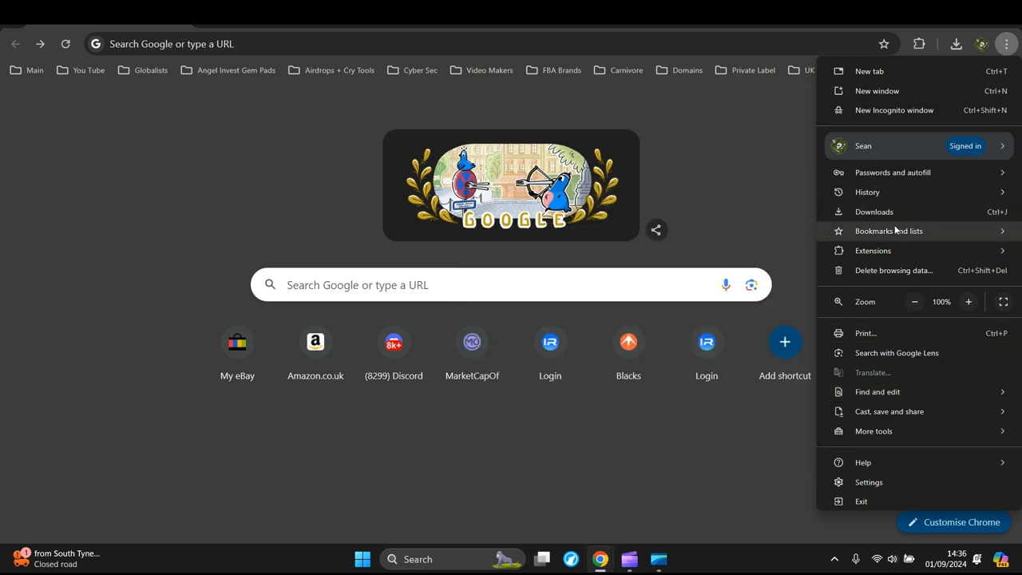
{"action": "left_click", "coordinate": [867, 192]}
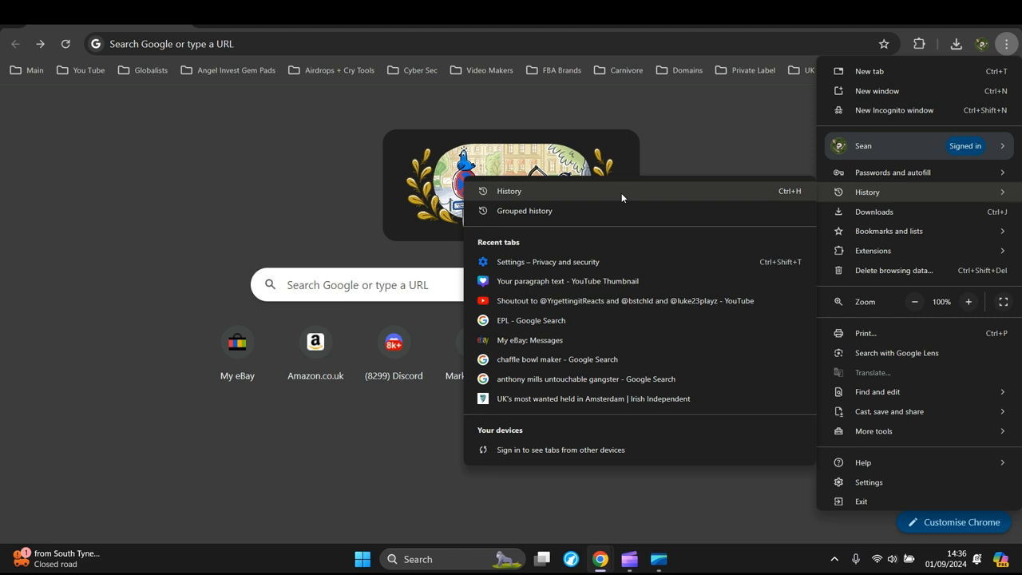
{"action": "left_click", "coordinate": [509, 191]}
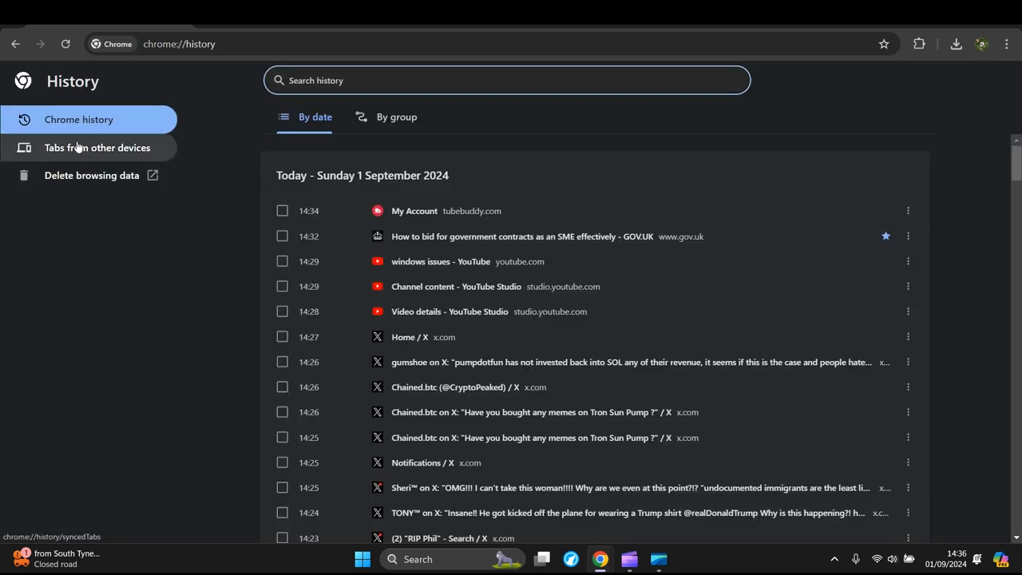
{"action": "mouse_move", "coordinate": [77, 179]}
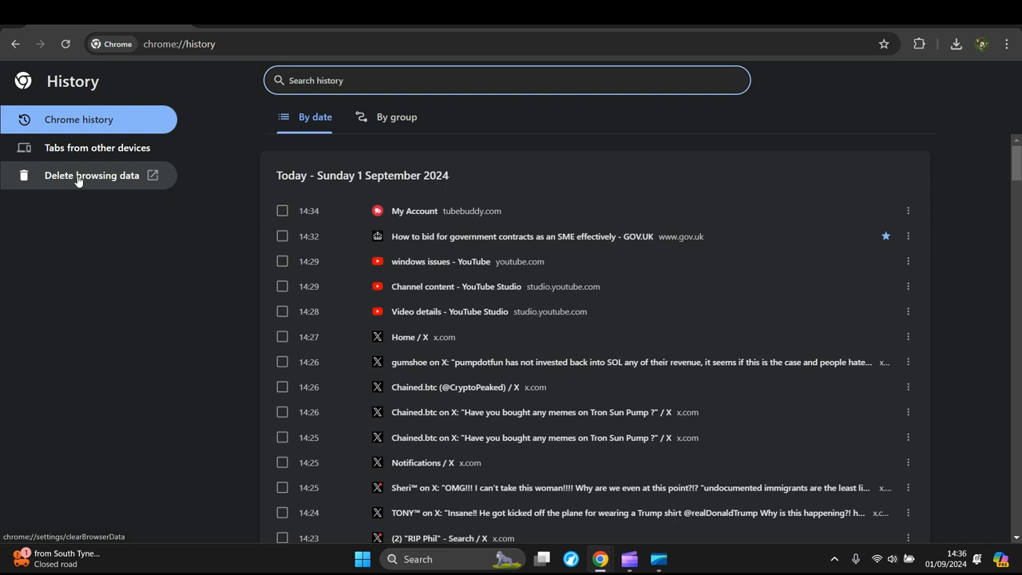
- Open Delete browsing data from the History sidebar and view its Basic, then Advanced options
{"action": "left_click", "coordinate": [91, 175]}
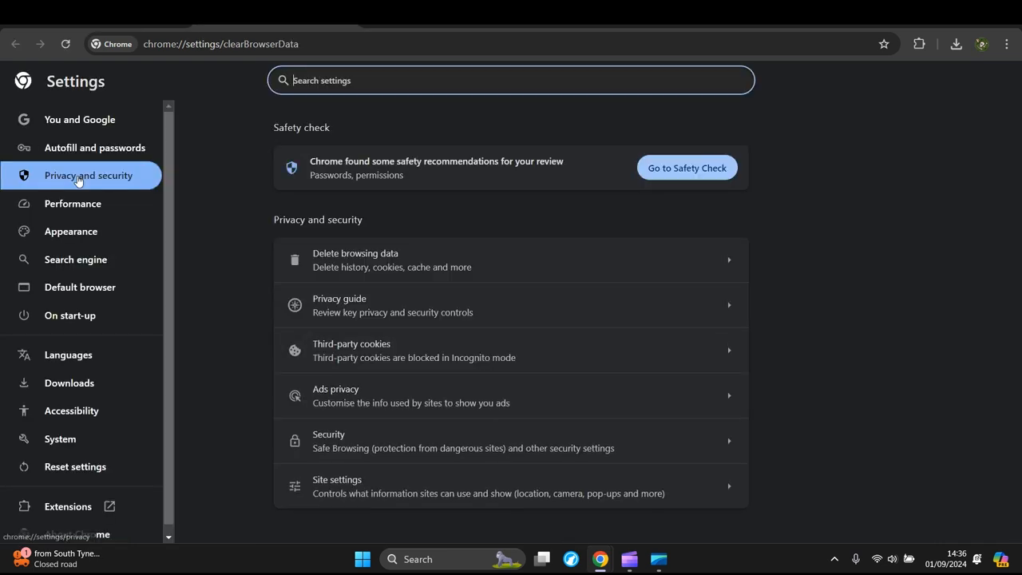
{"action": "left_click", "coordinate": [354, 260]}
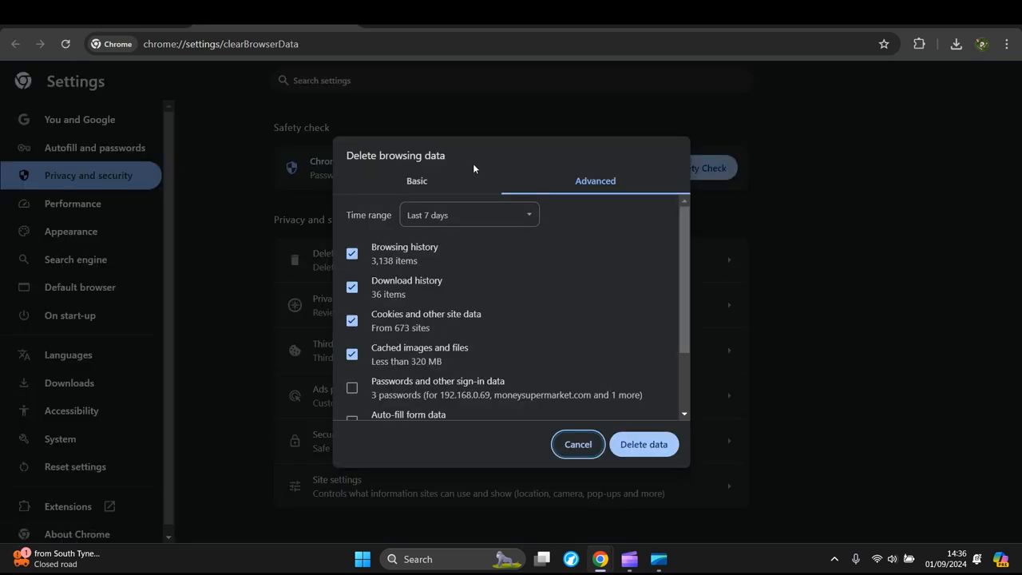
{"action": "left_click", "coordinate": [416, 180]}
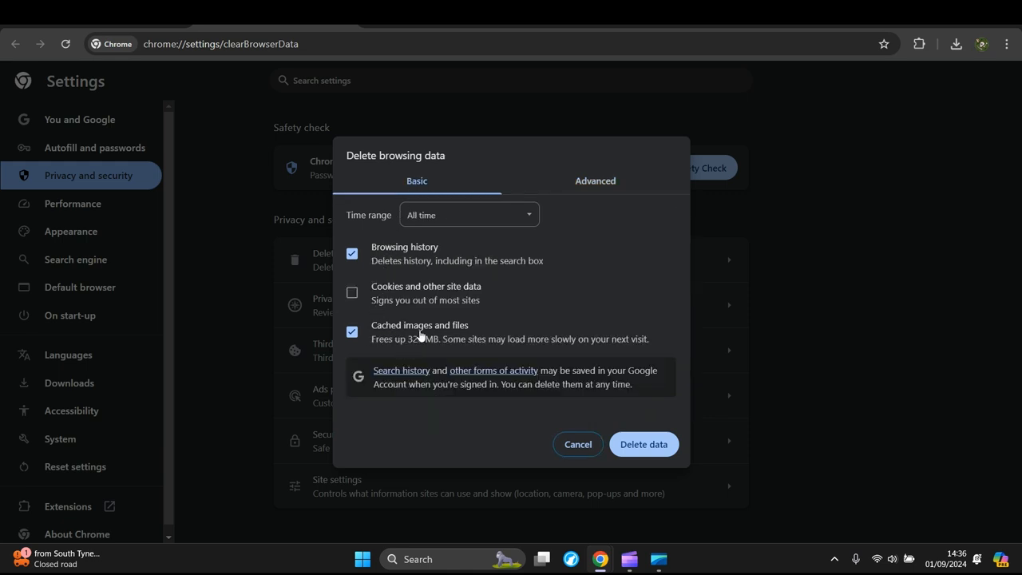
{"action": "mouse_move", "coordinate": [539, 196]}
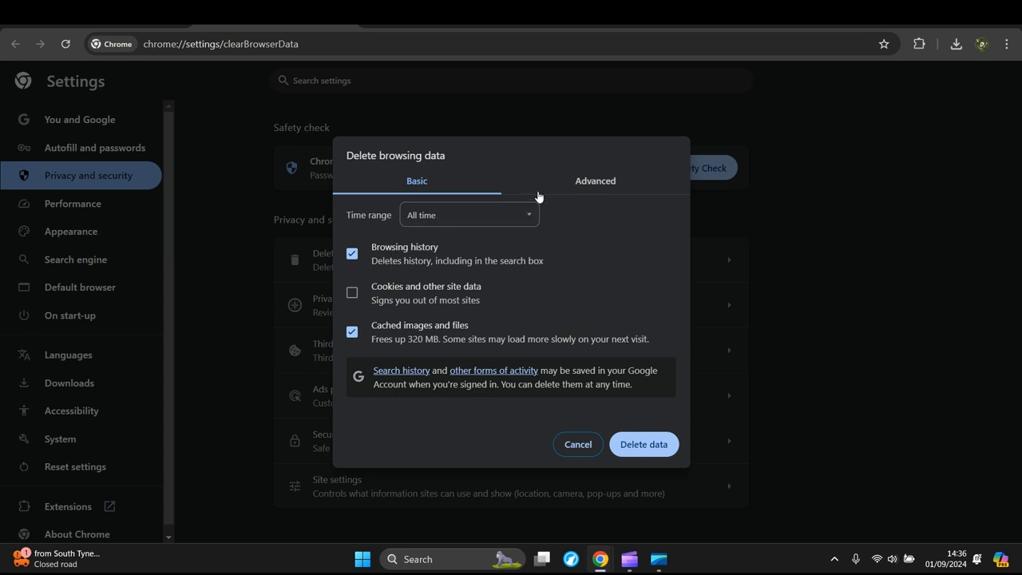
{"action": "left_click", "coordinate": [595, 180]}
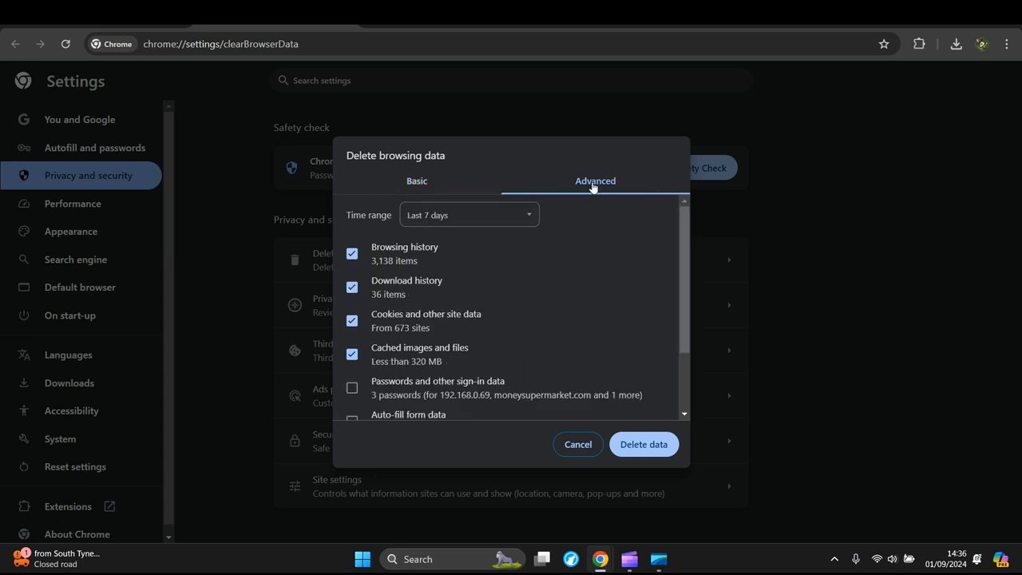
{"action": "mouse_move", "coordinate": [551, 174]}
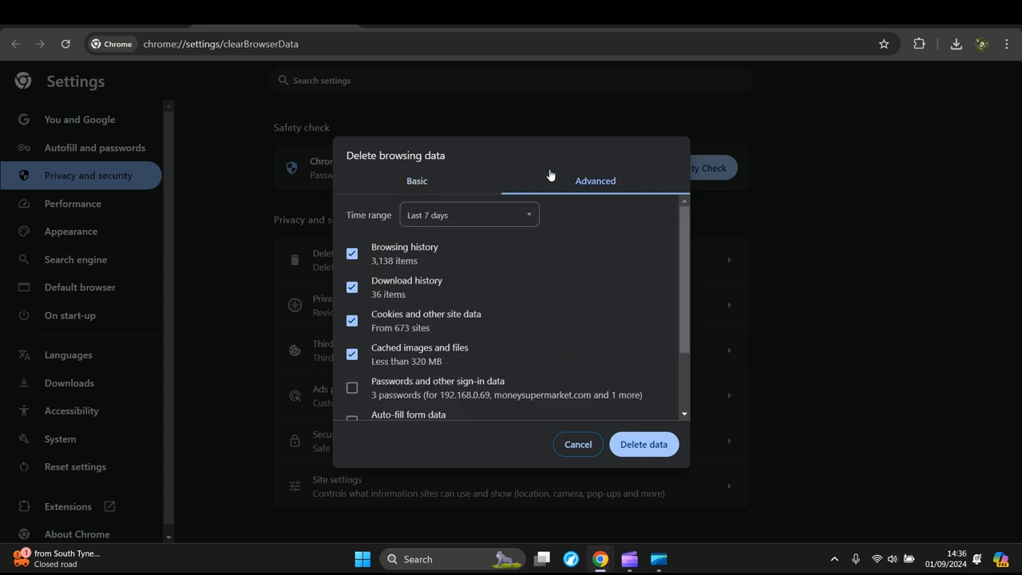
{"action": "mouse_move", "coordinate": [393, 260]}
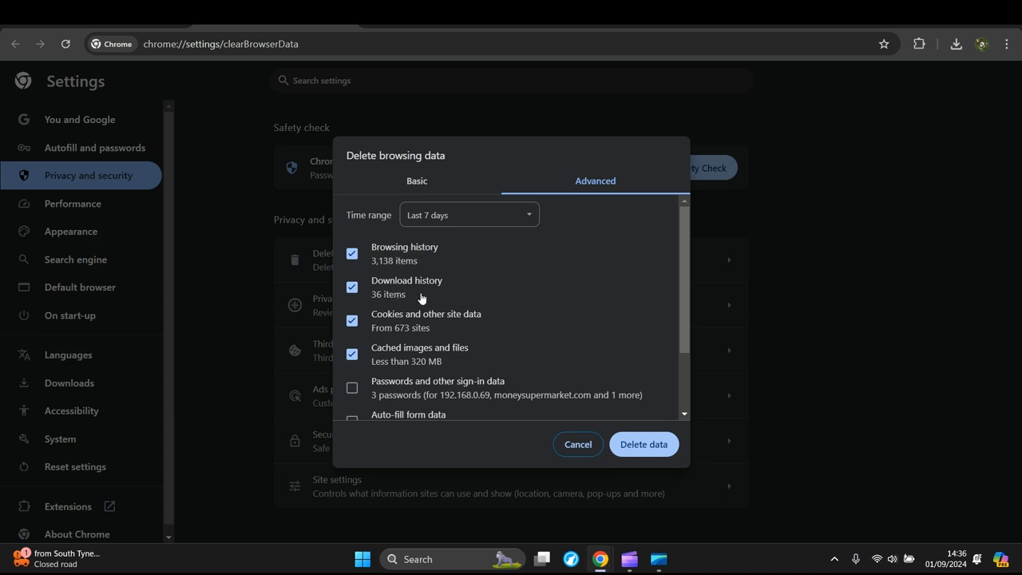
{"action": "mouse_move", "coordinate": [441, 327]}
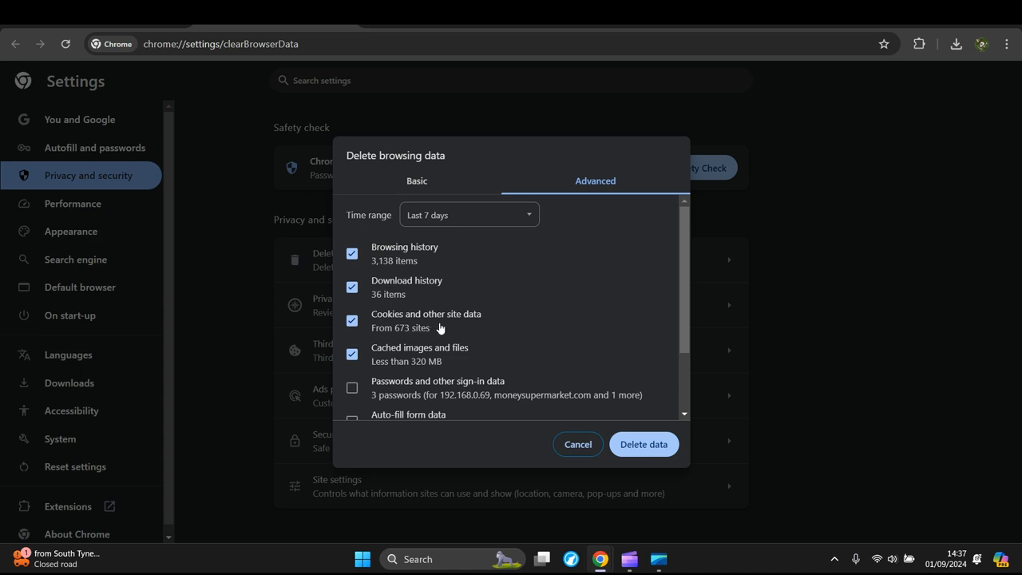
{"action": "mouse_move", "coordinate": [398, 359]}
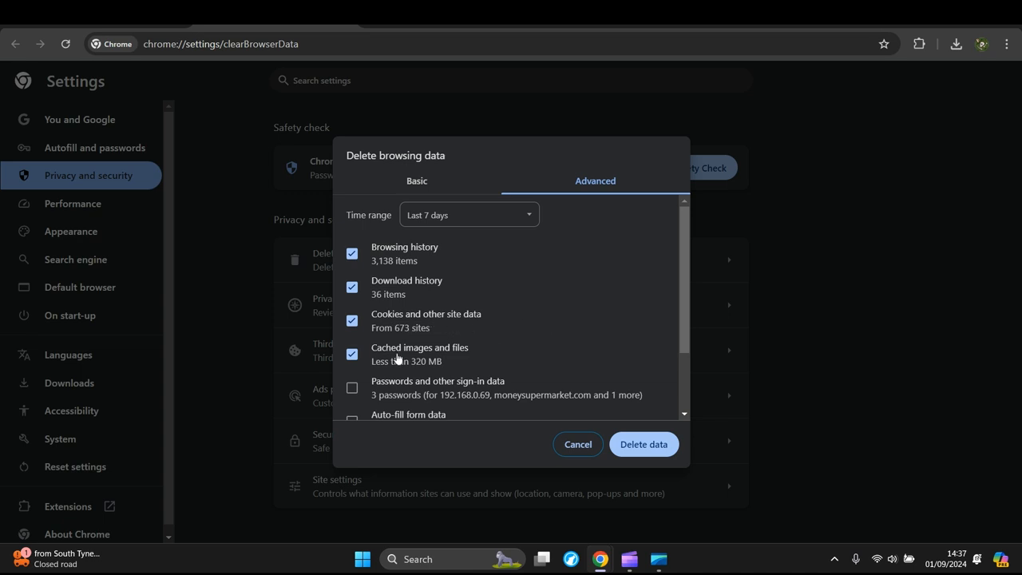
- Scroll the Advanced deletion list, then cancel the dialog without deleting any data
{"action": "scroll", "scroll_direction": "down", "scroll_amount": 3}
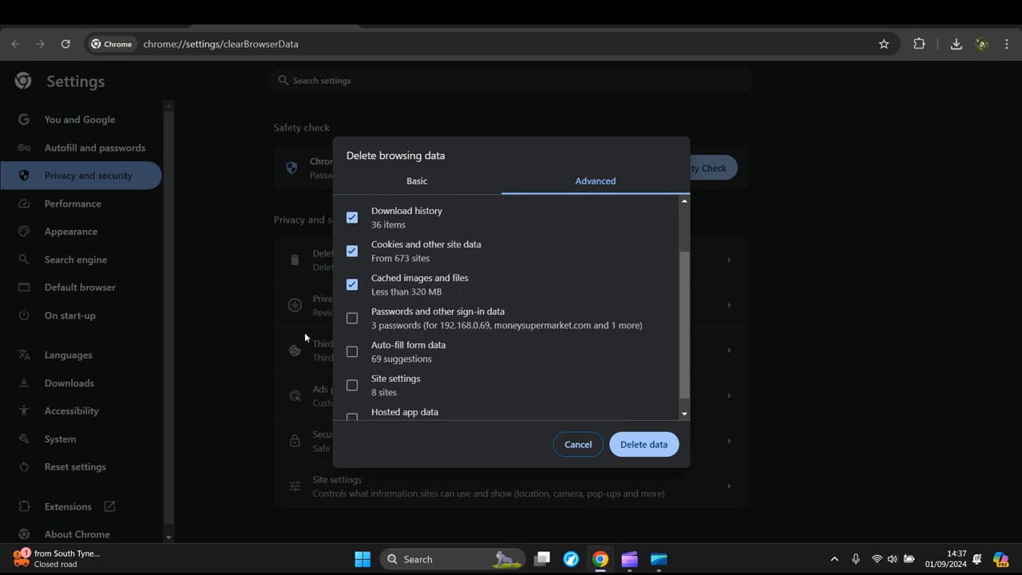
{"action": "scroll", "scroll_direction": "down", "scroll_amount": 3}
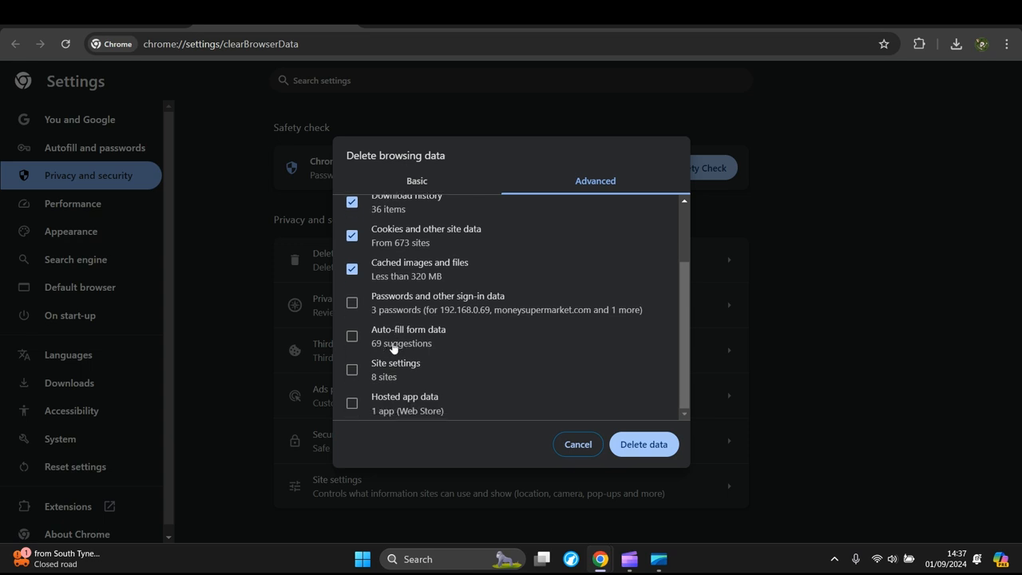
{"action": "mouse_move", "coordinate": [477, 359]}
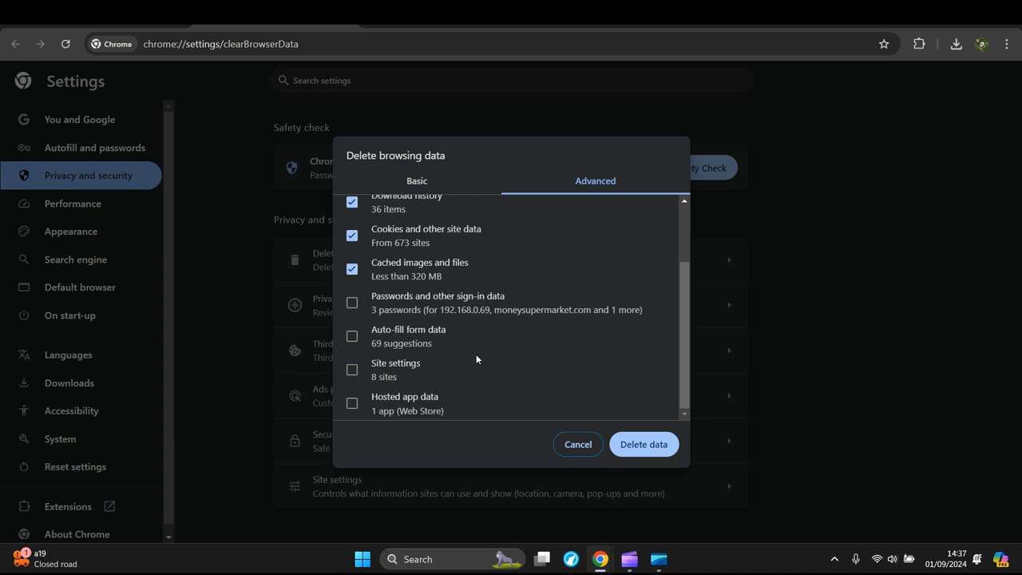
{"action": "mouse_move", "coordinate": [520, 355]}
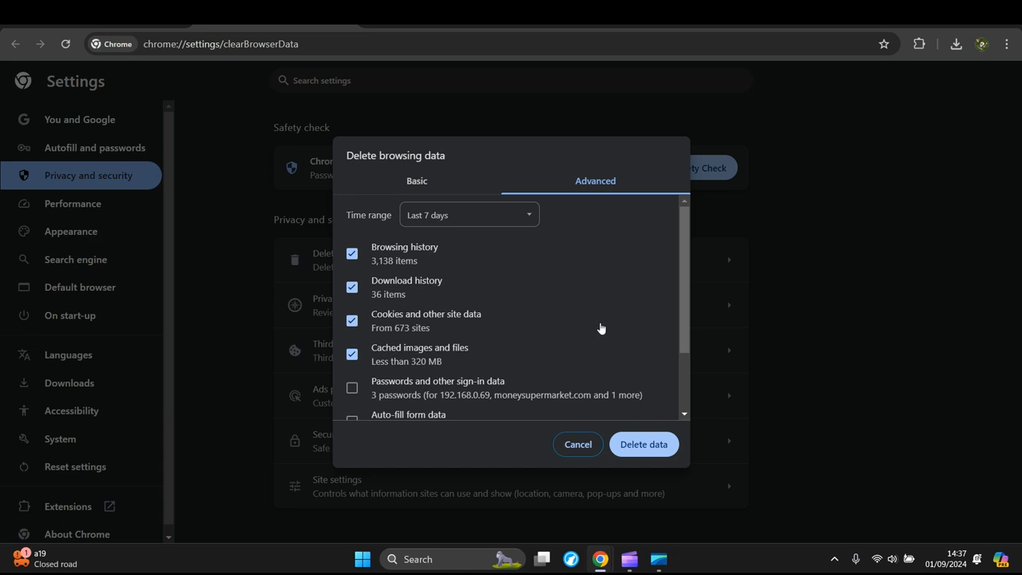
{"action": "mouse_move", "coordinate": [628, 332]}
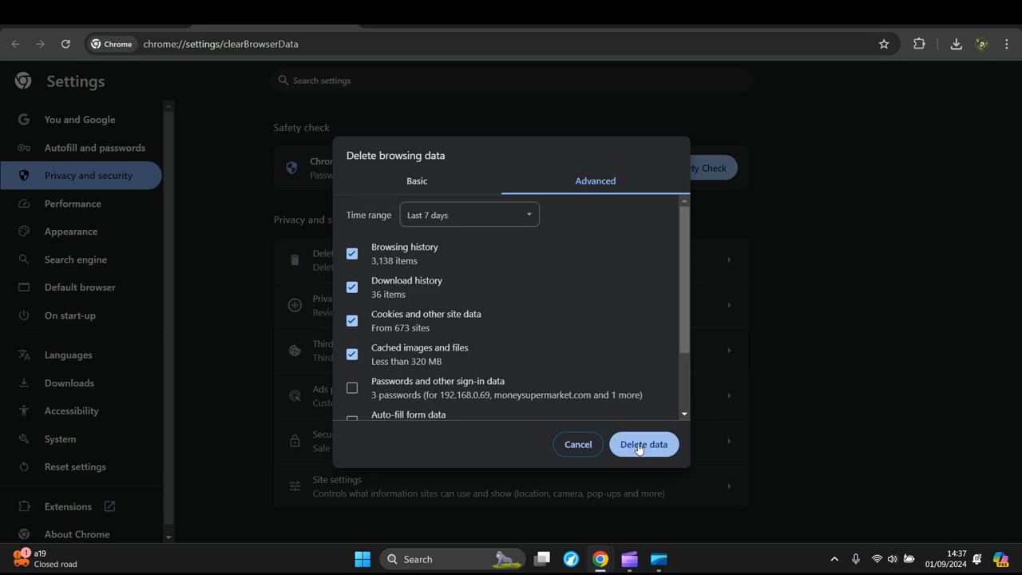
{"action": "mouse_move", "coordinate": [600, 301]}
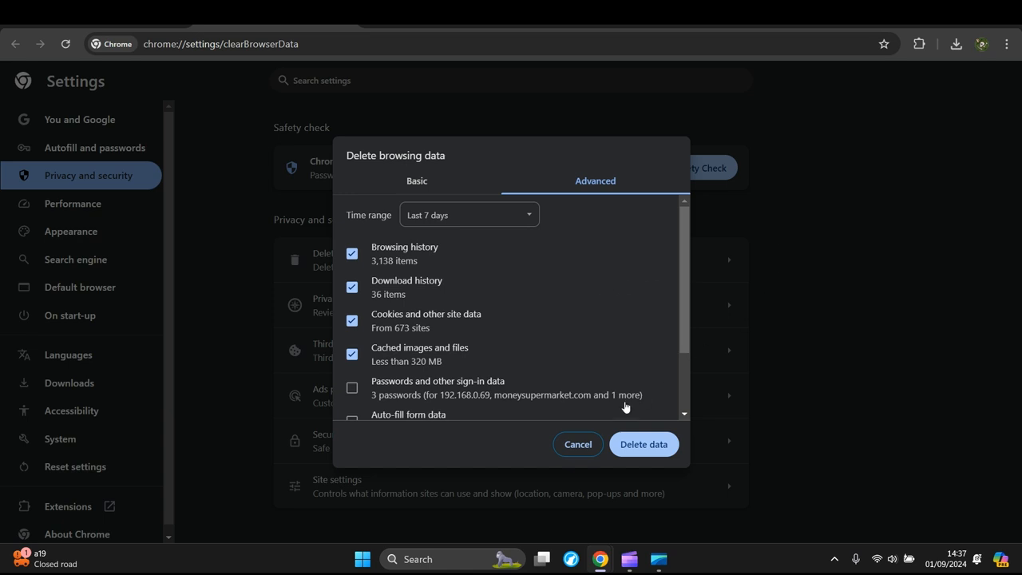
{"action": "left_click", "coordinate": [577, 444]}
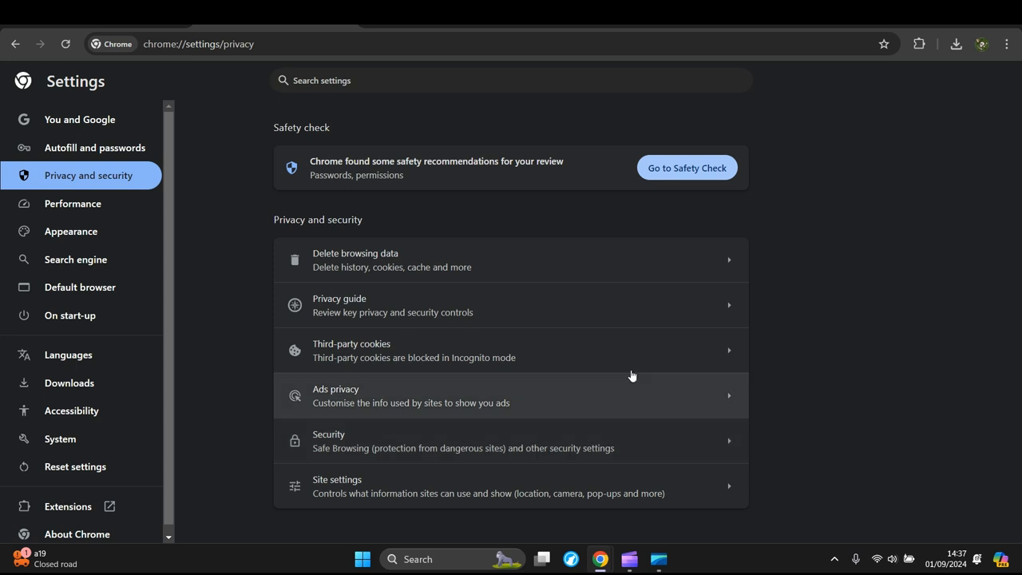
{"action": "mouse_move", "coordinate": [869, 159]}
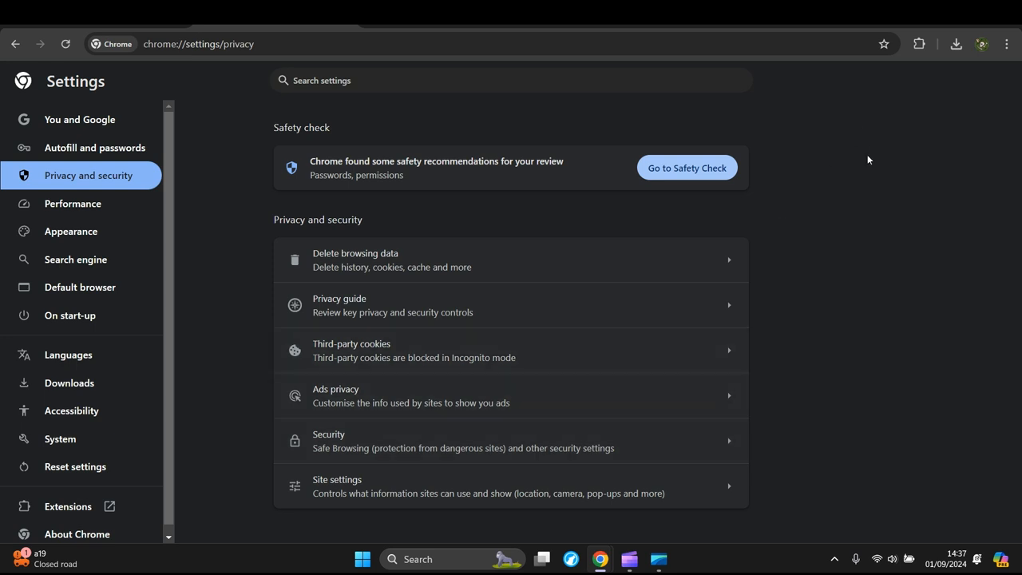